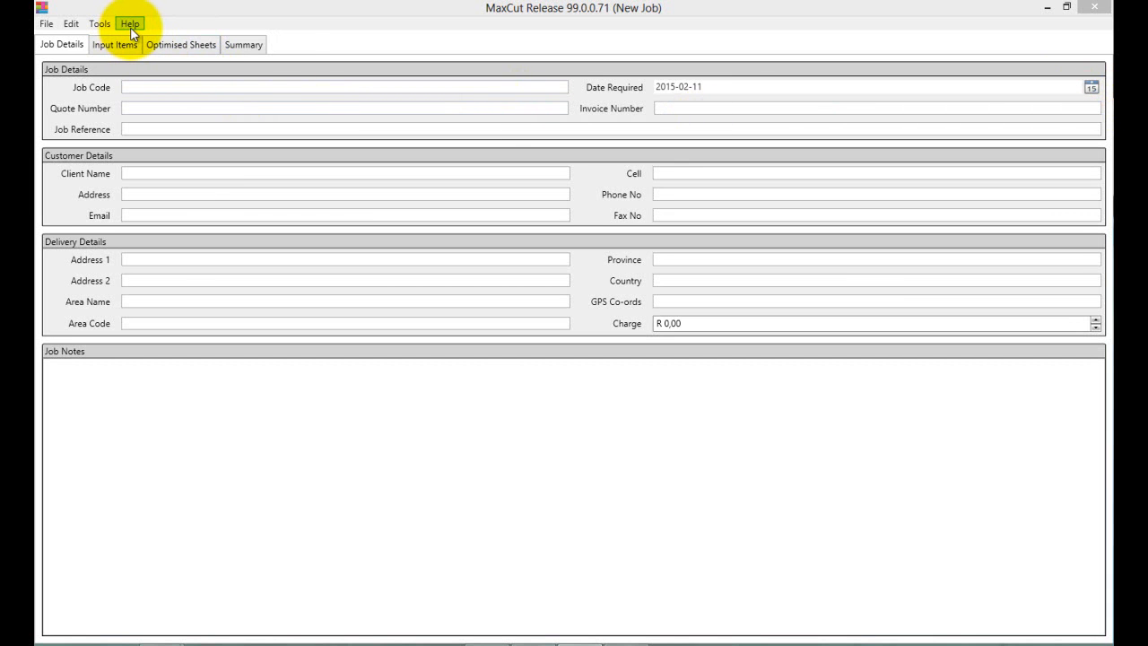
Show the Help menu with About, video tutorials, feedback, bug report and update check items.
click(129, 24)
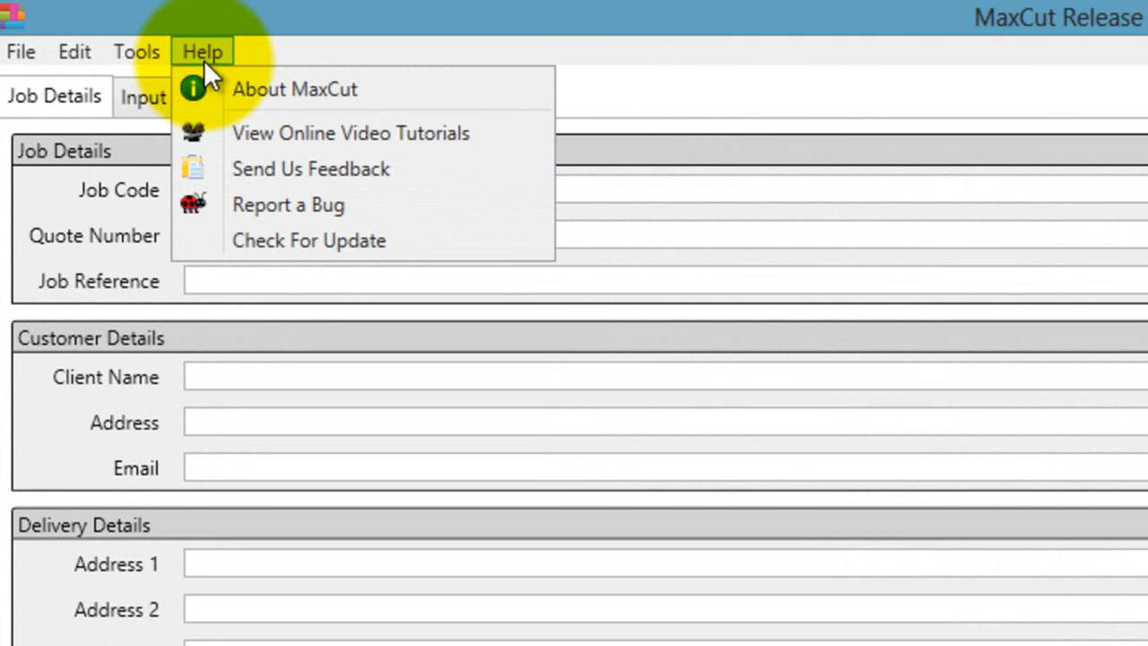
mouse_move(231, 89)
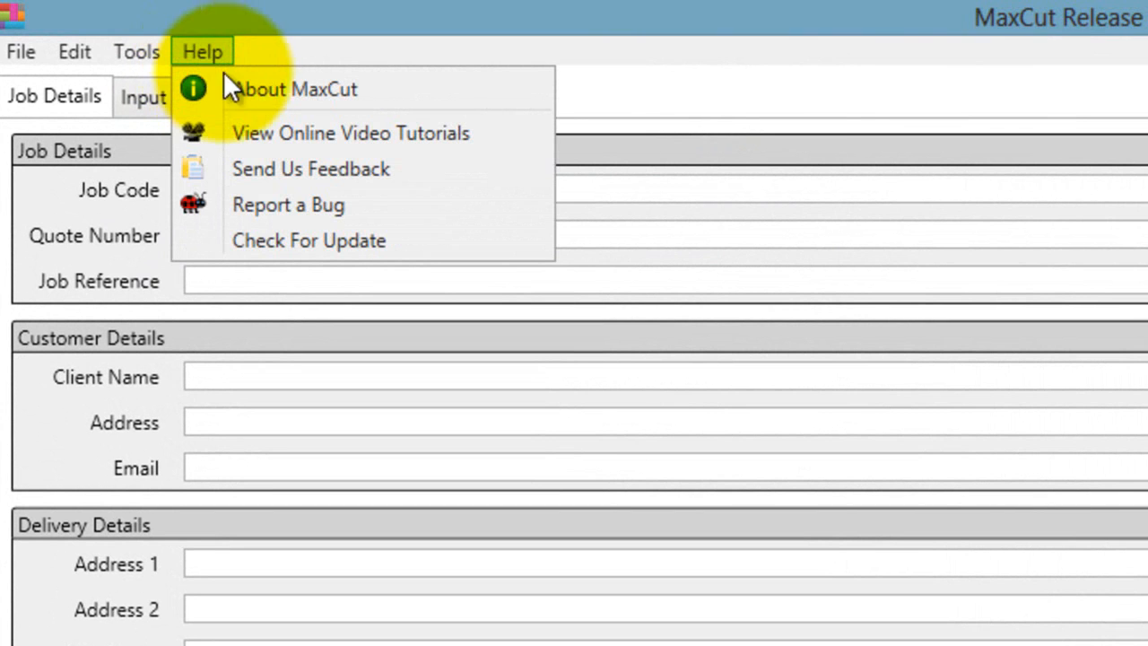
mouse_move(294, 144)
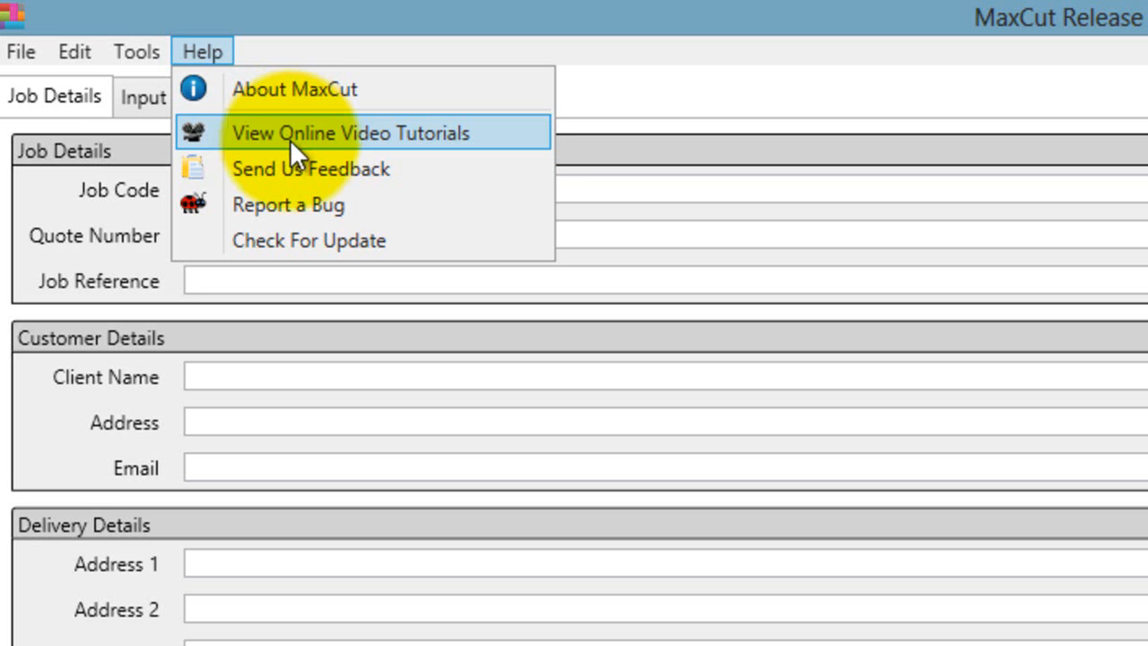
mouse_move(296, 168)
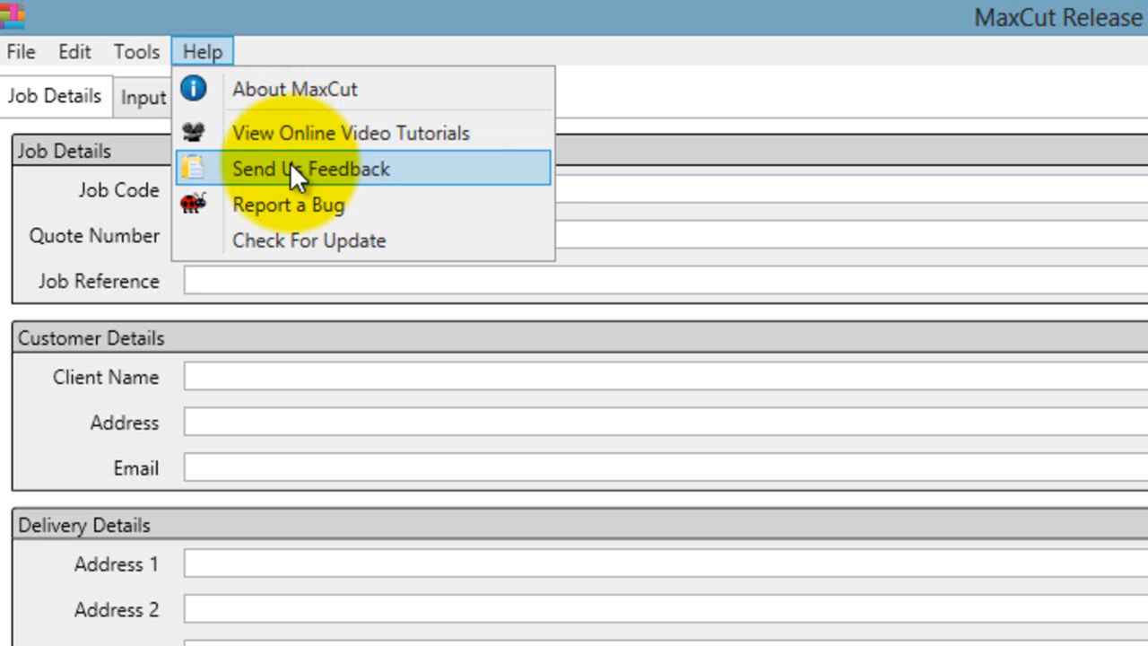
mouse_move(368, 205)
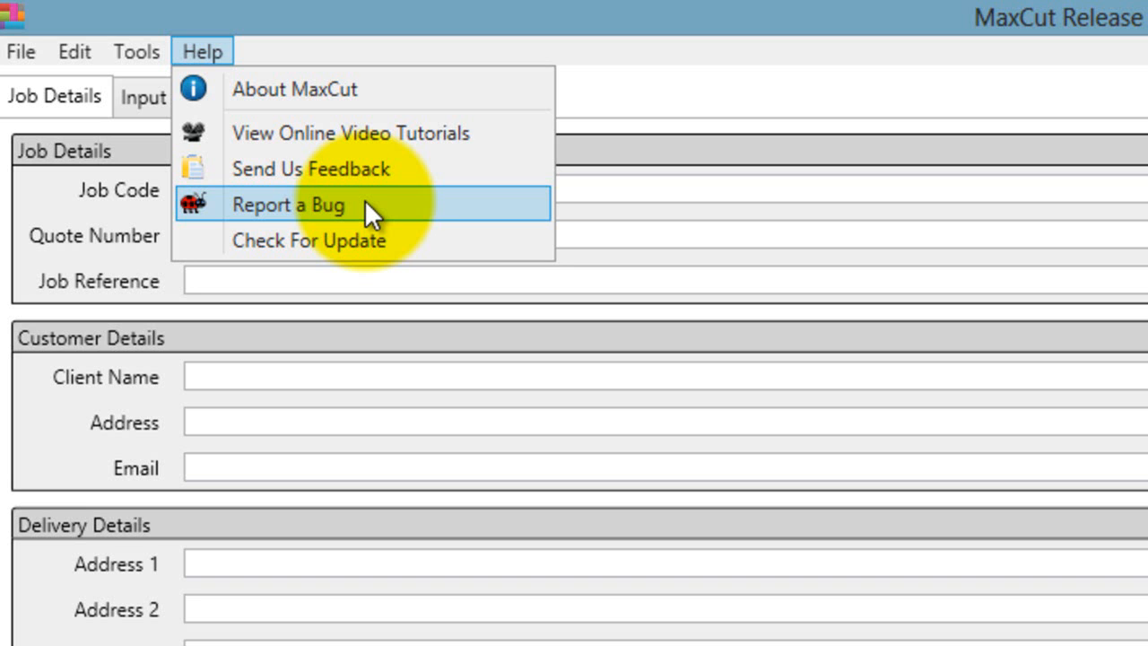
mouse_move(373, 240)
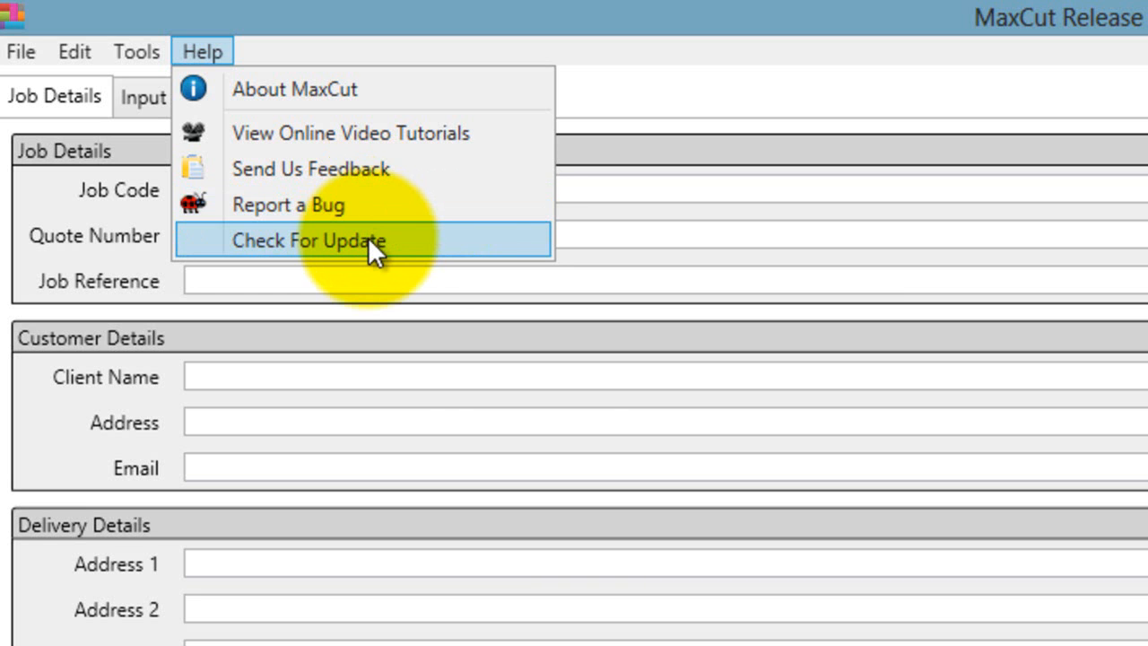
mouse_move(427, 251)
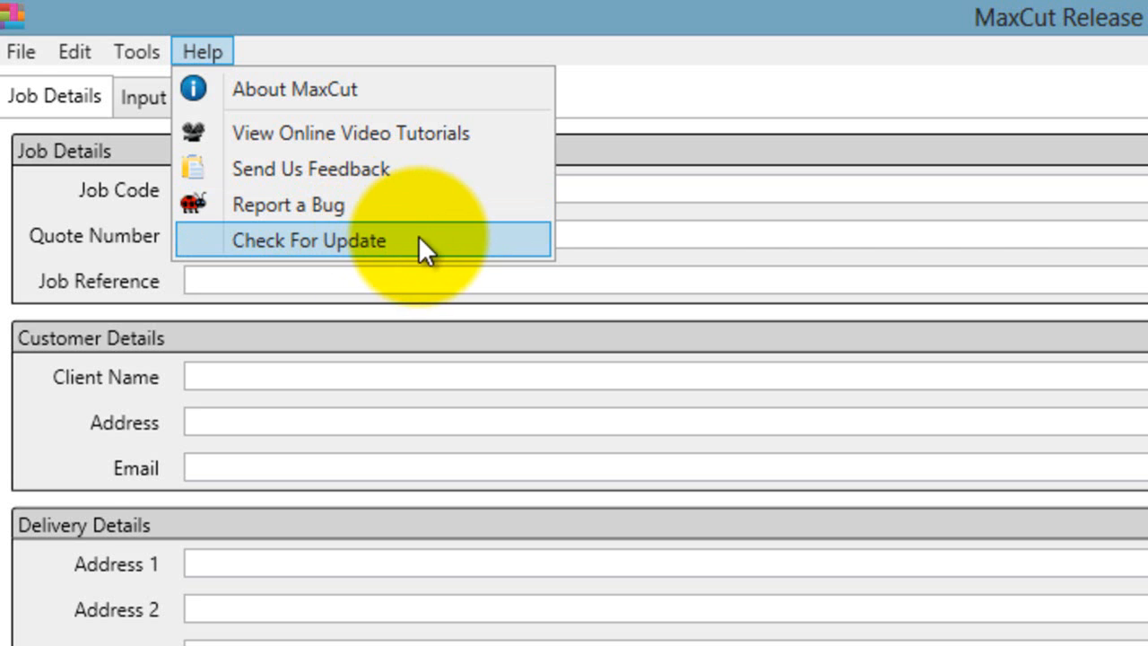
mouse_move(386, 204)
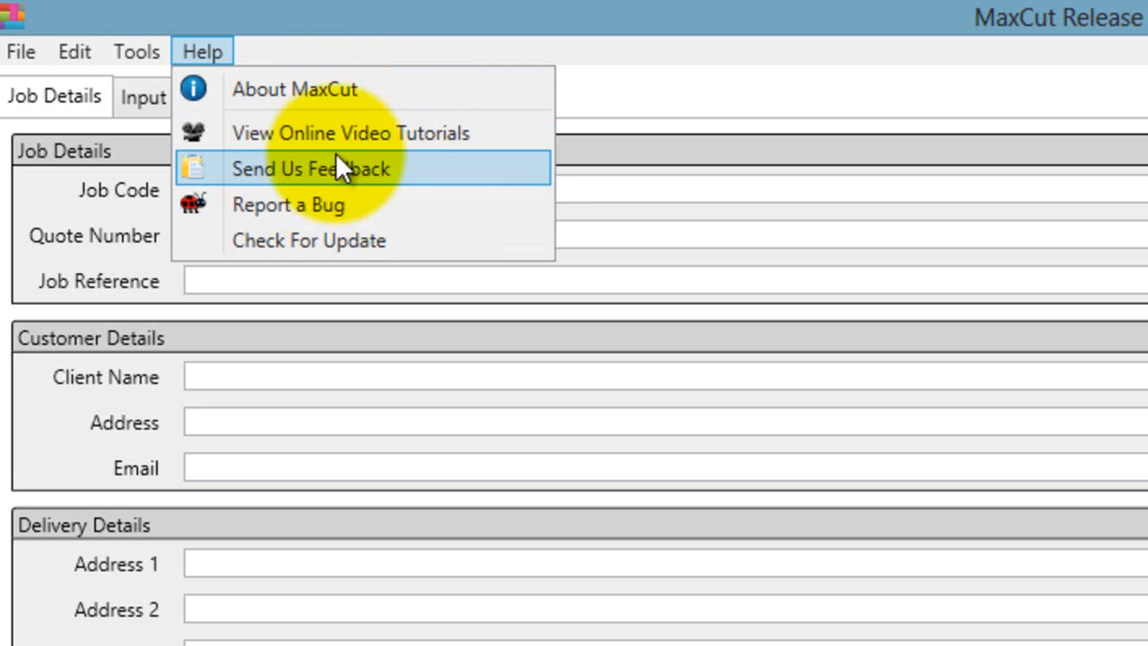
mouse_move(364, 240)
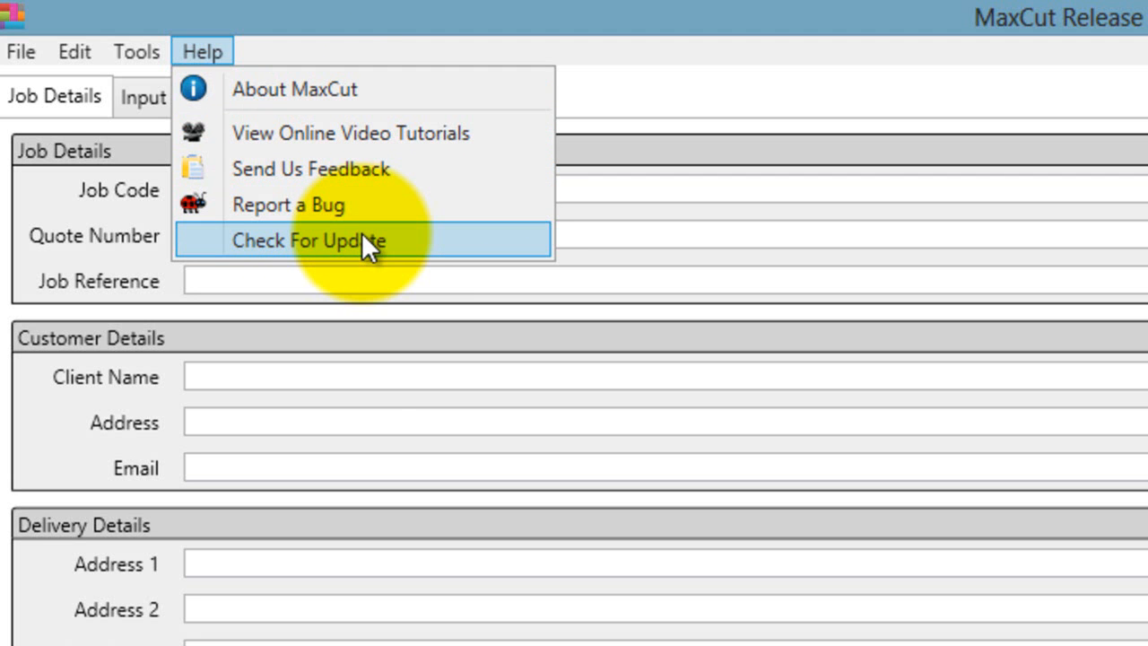